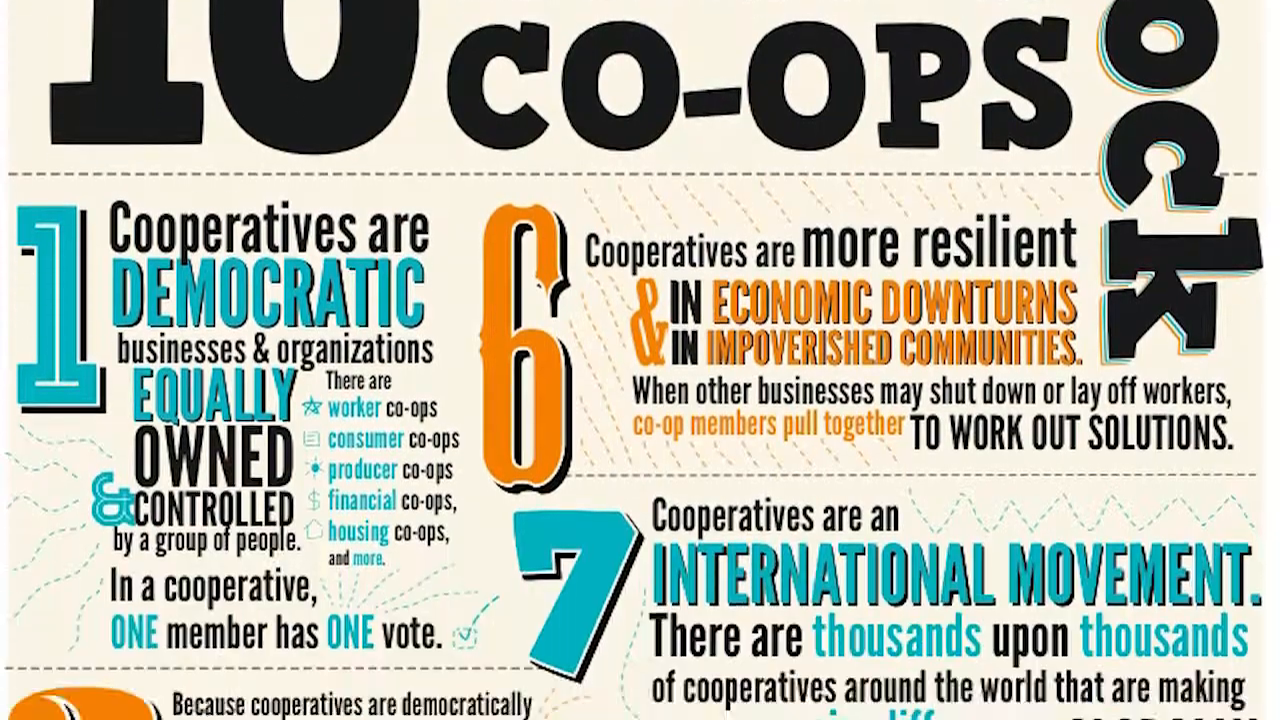
{"action": "scroll", "scroll_direction": "down", "scroll_amount": 3}
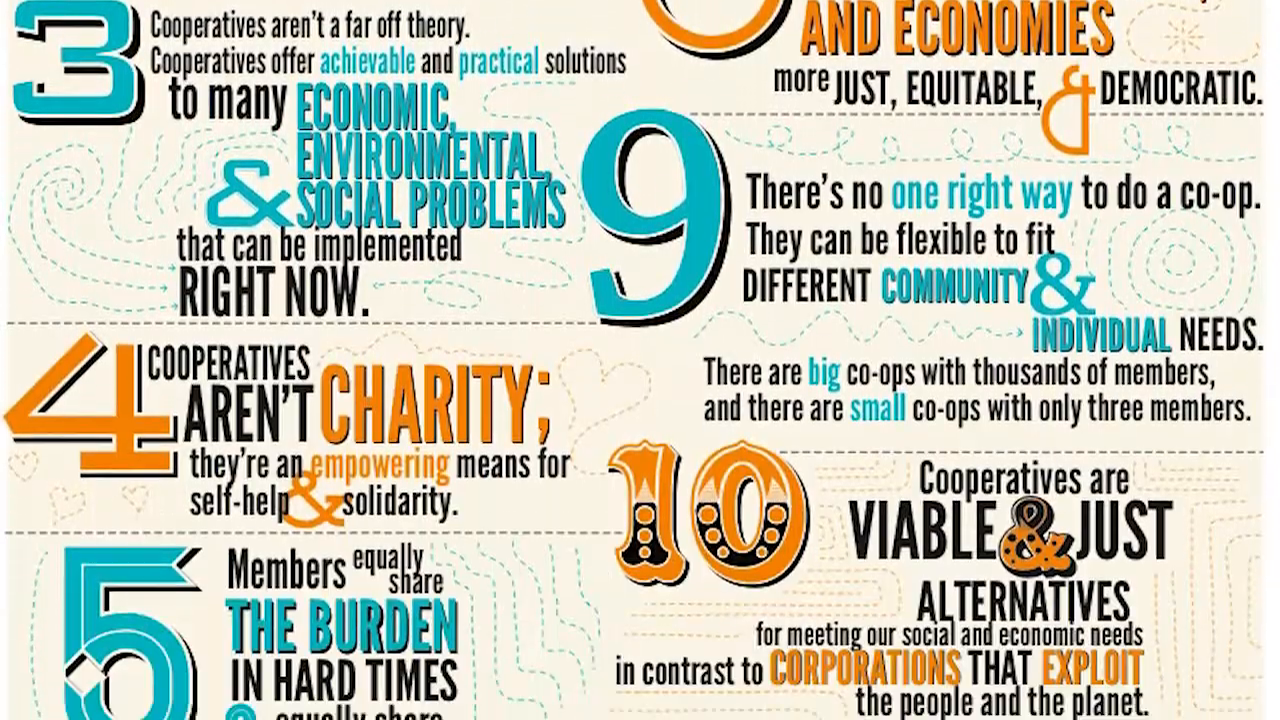